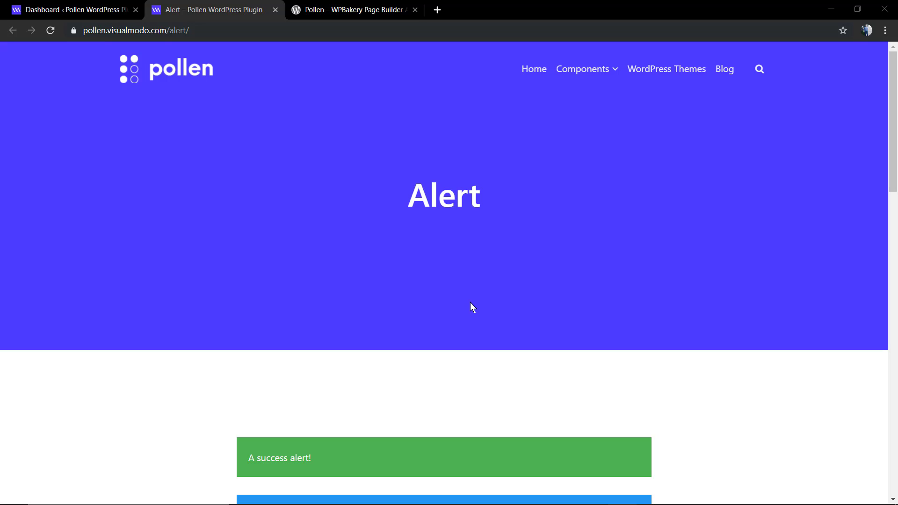
# - Scroll the Alert demo and dismiss the green success and blue info alerts
pyautogui.scroll(-3)
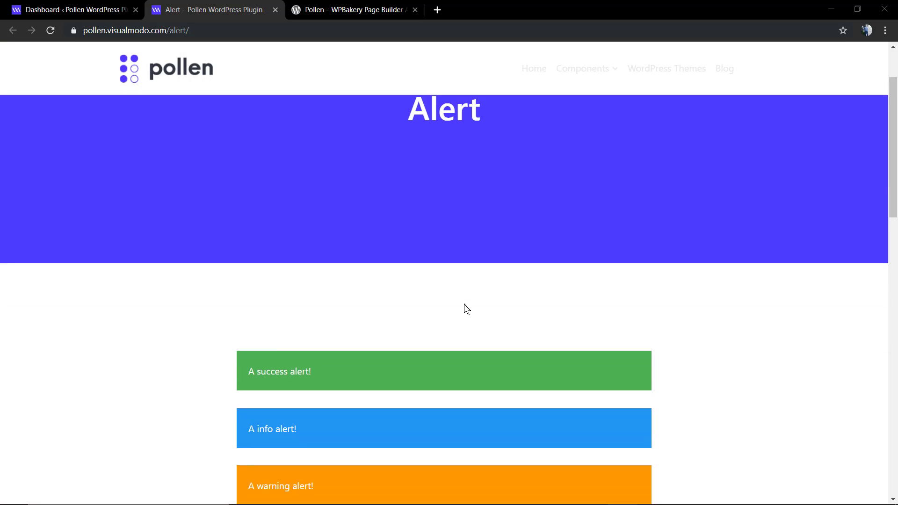
pyautogui.scroll(-3)
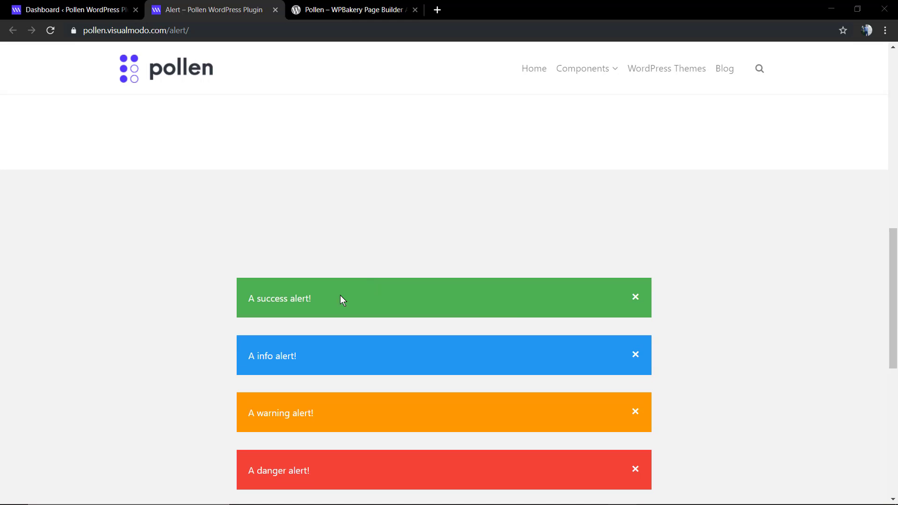
pyautogui.click(635, 296)
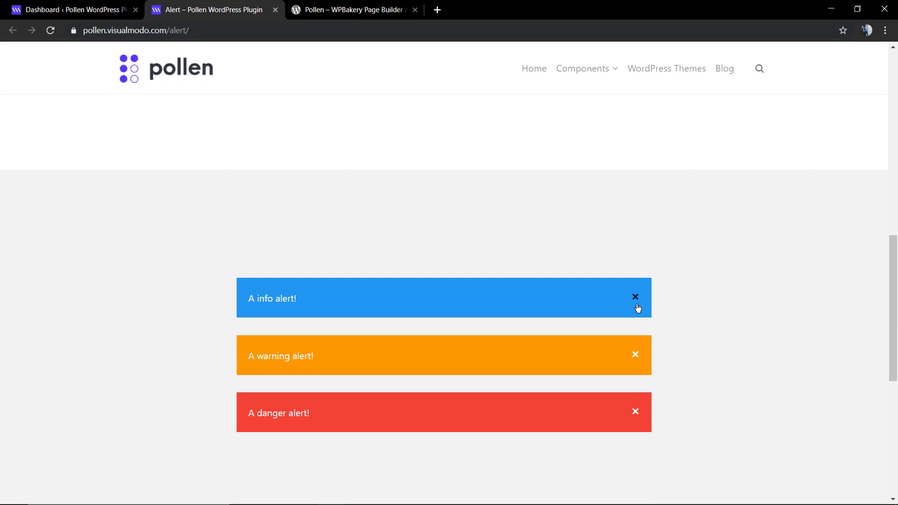
pyautogui.click(635, 297)
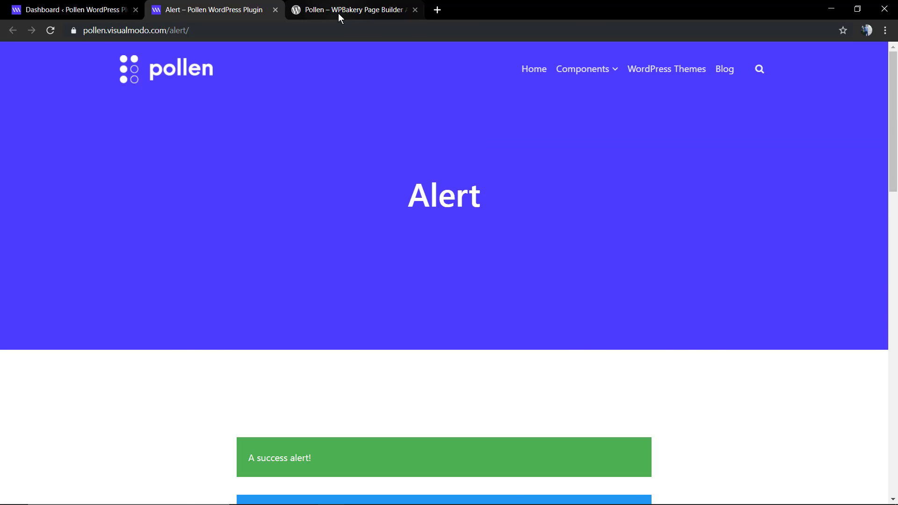
# - Browse the Pollen plugin's WordPress.org page, then return to the site dashboard
pyautogui.click(349, 10)
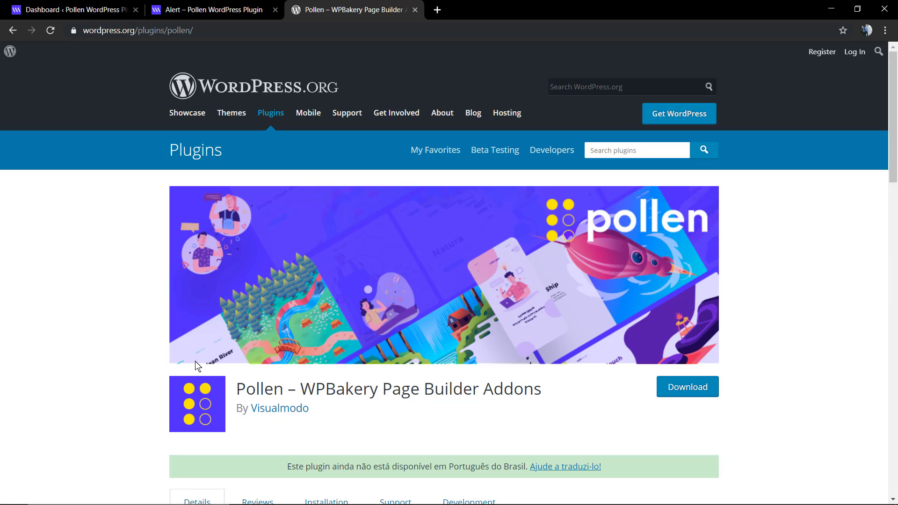
pyautogui.scroll(-3)
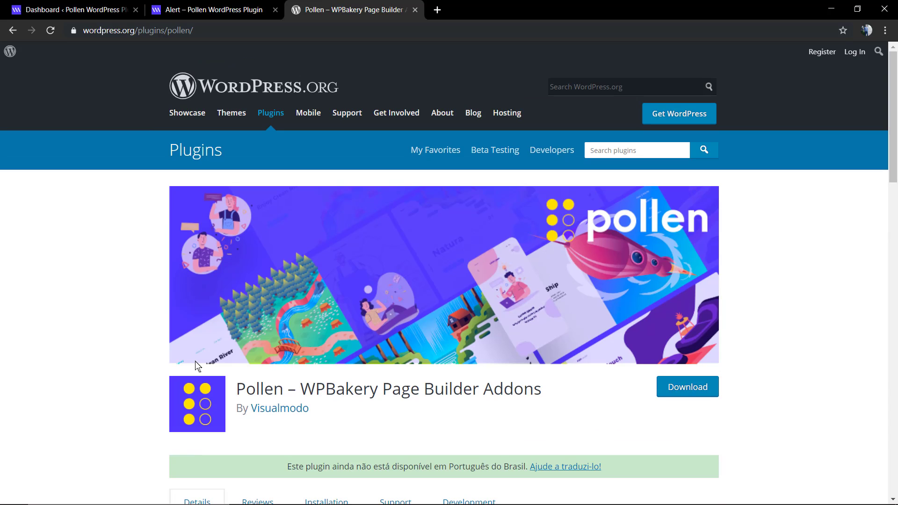
pyautogui.click(211, 10)
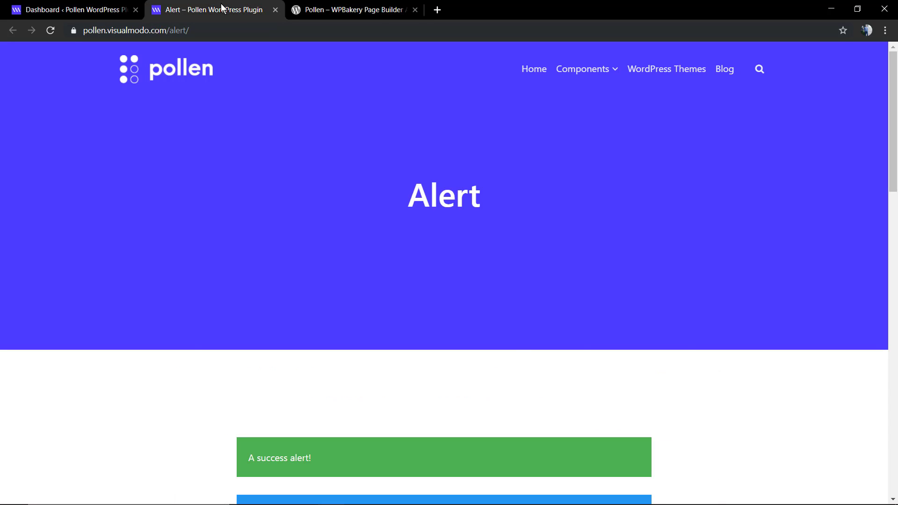
pyautogui.click(71, 10)
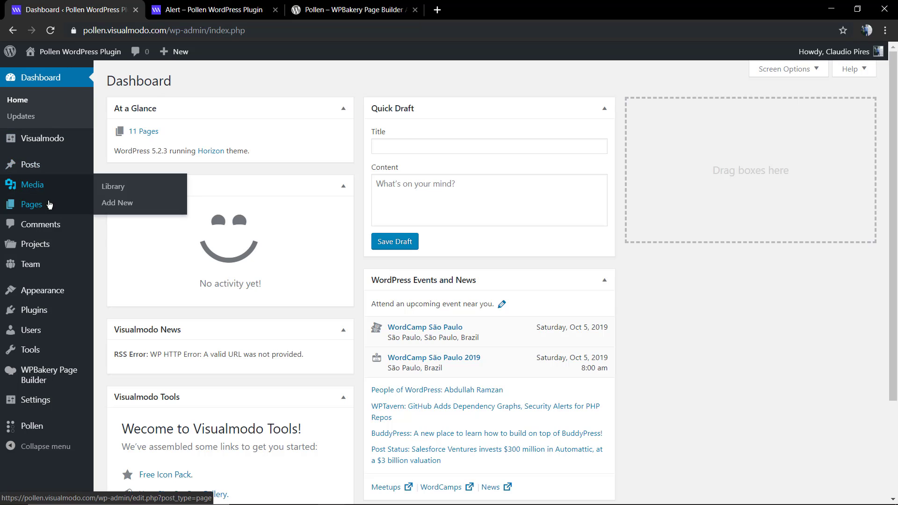
# - Review the existing Alert page's four-alert layout, then start a new blank page
pyautogui.click(31, 204)
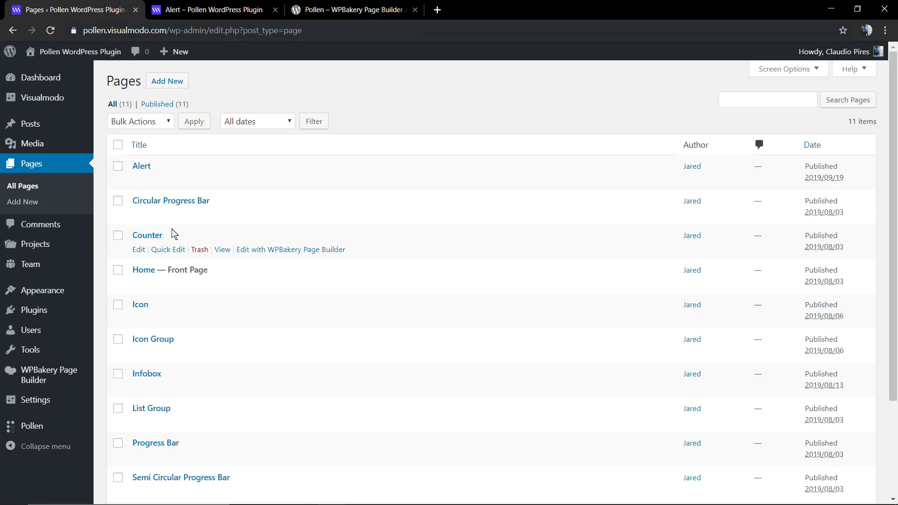
pyautogui.click(140, 166)
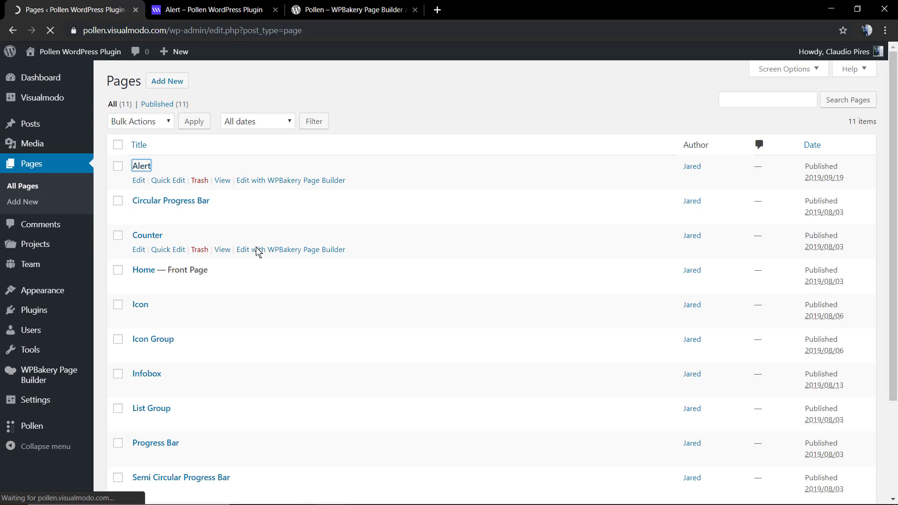
pyautogui.click(138, 180)
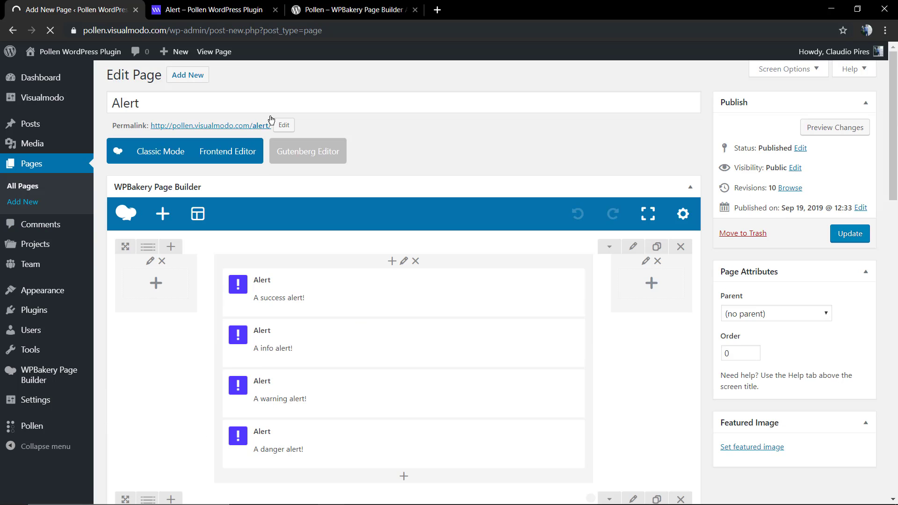
pyautogui.click(308, 151)
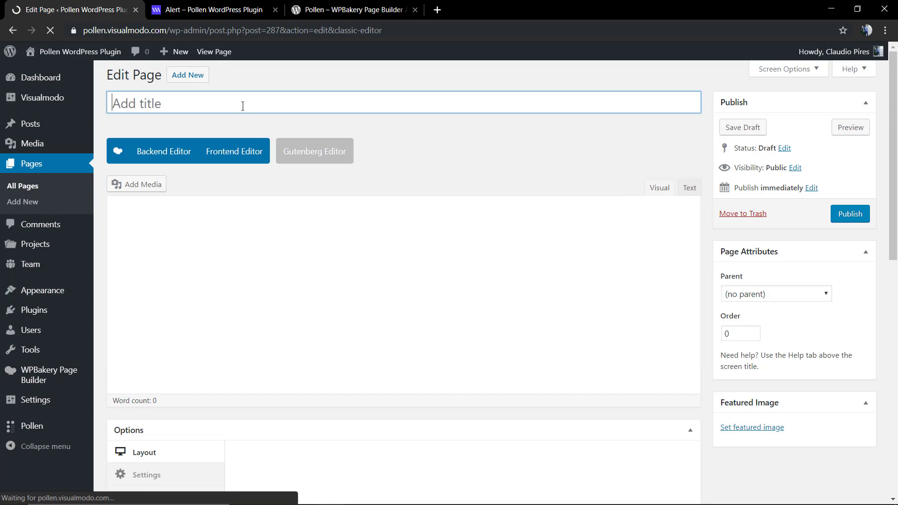
# - Title the page 'Alert Message', switch to Backend Editor, and open the element list
pyautogui.write('A')
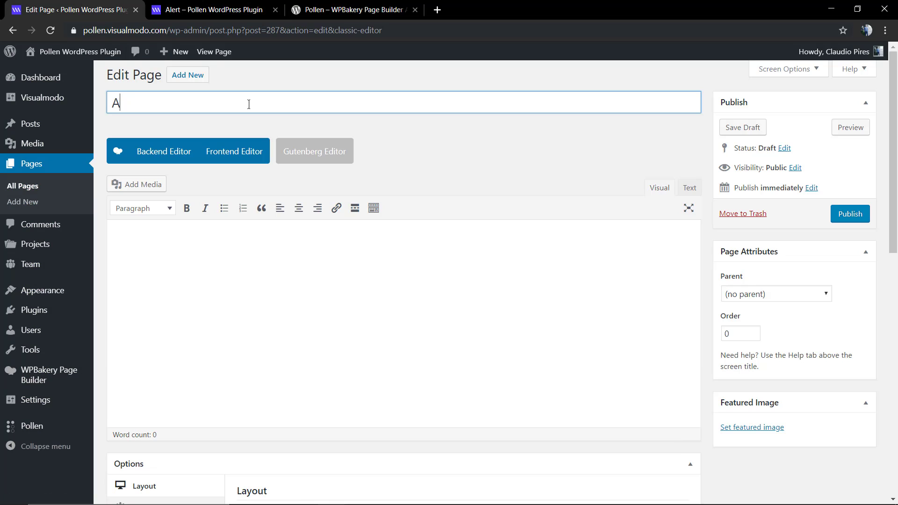
pyautogui.write('lert Message')
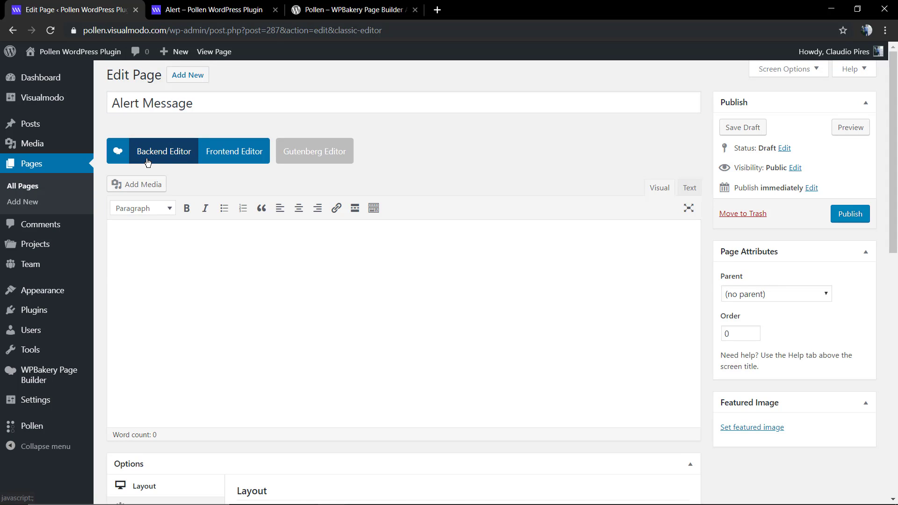
pyautogui.click(163, 151)
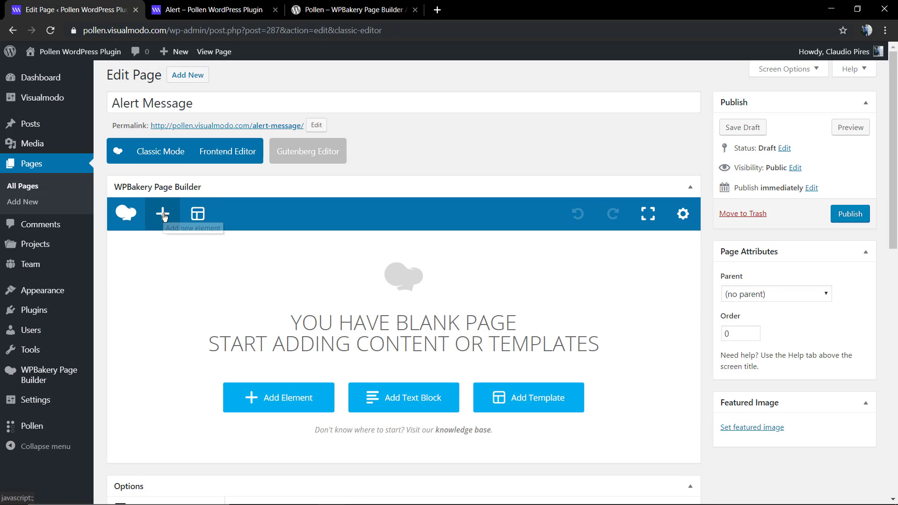
pyautogui.click(162, 213)
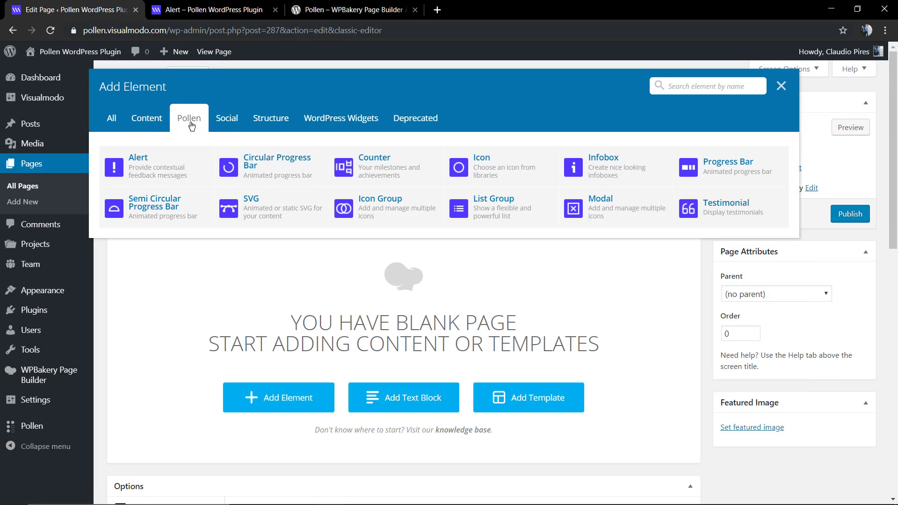
pyautogui.moveTo(156, 166)
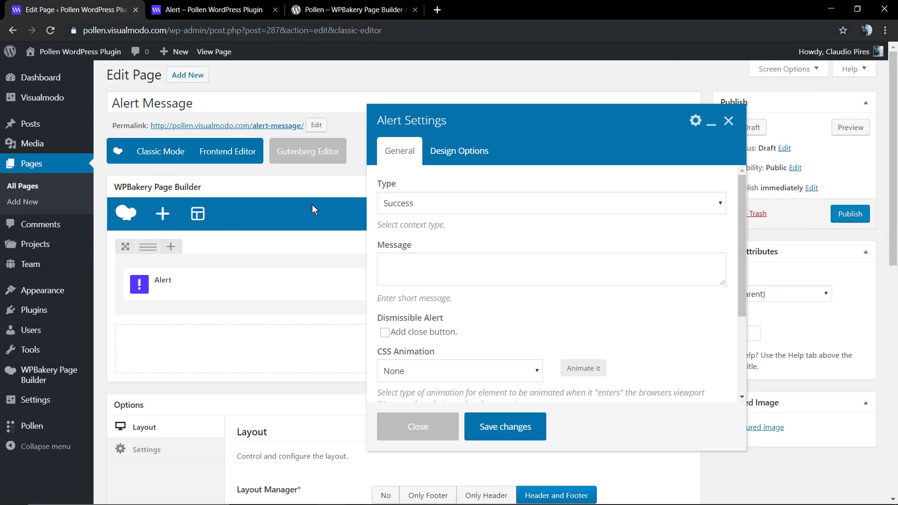
# - Keep type Success and replace the draft message with 'This is a success alert message'
pyautogui.click(550, 203)
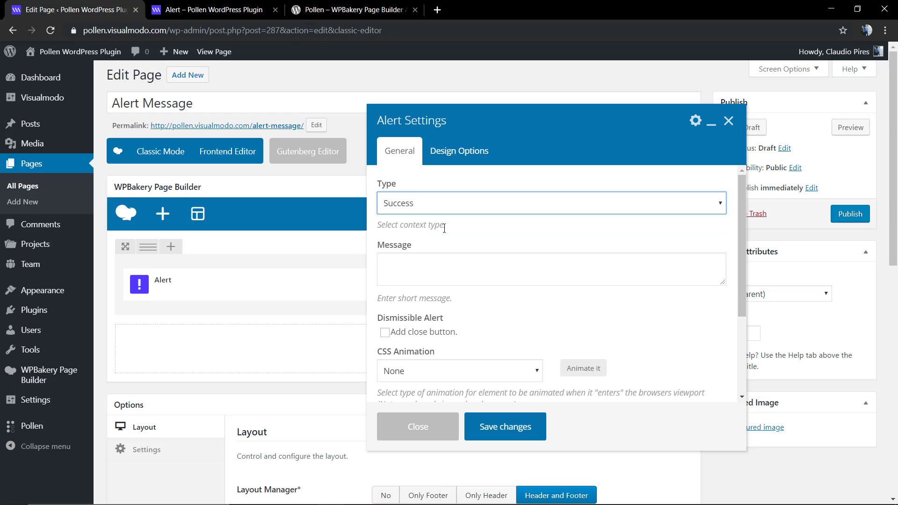
pyautogui.click(550, 269)
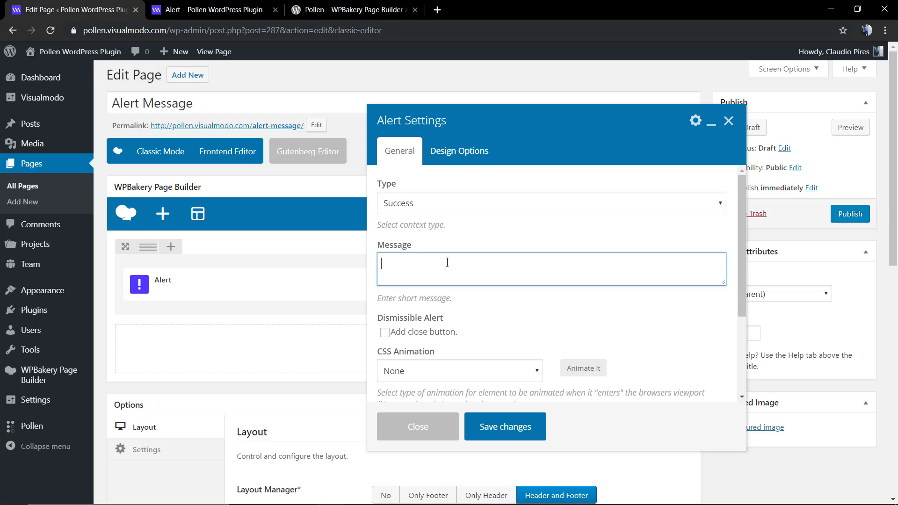
pyautogui.write('Fi')
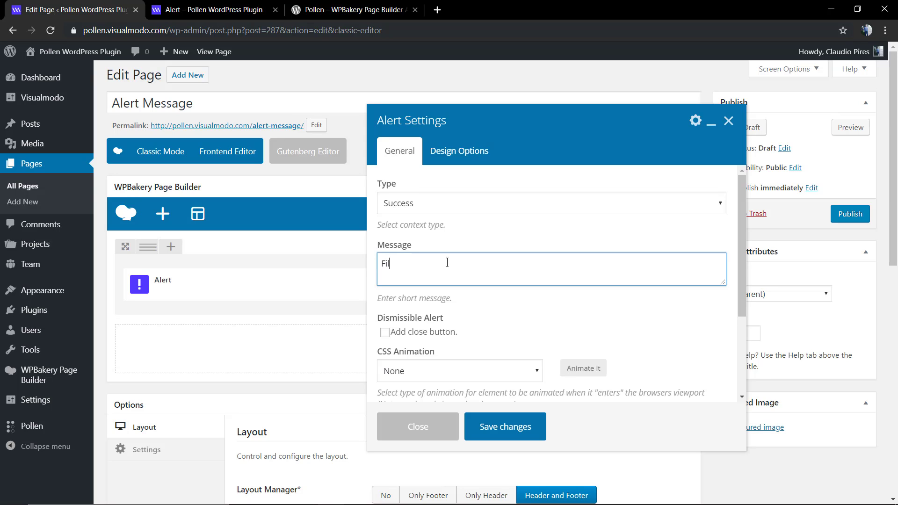
pyautogui.write('le')
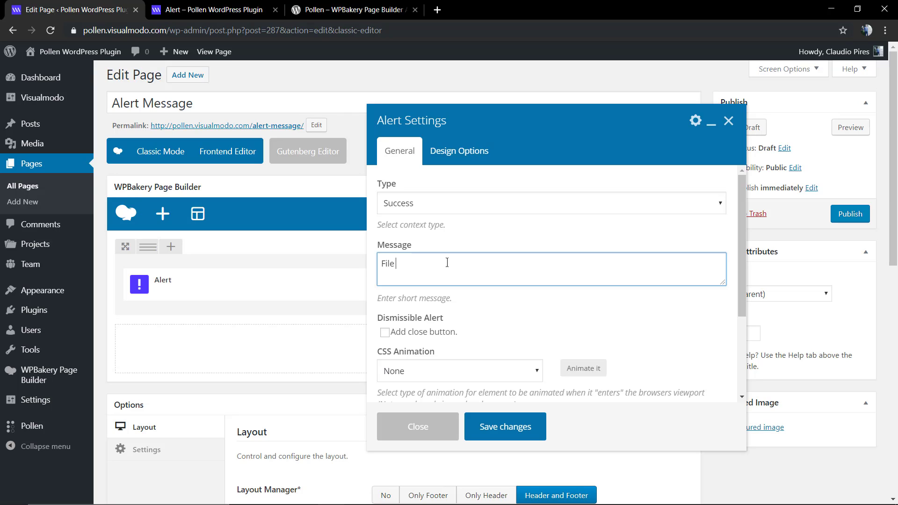
pyautogui.write('Sav')
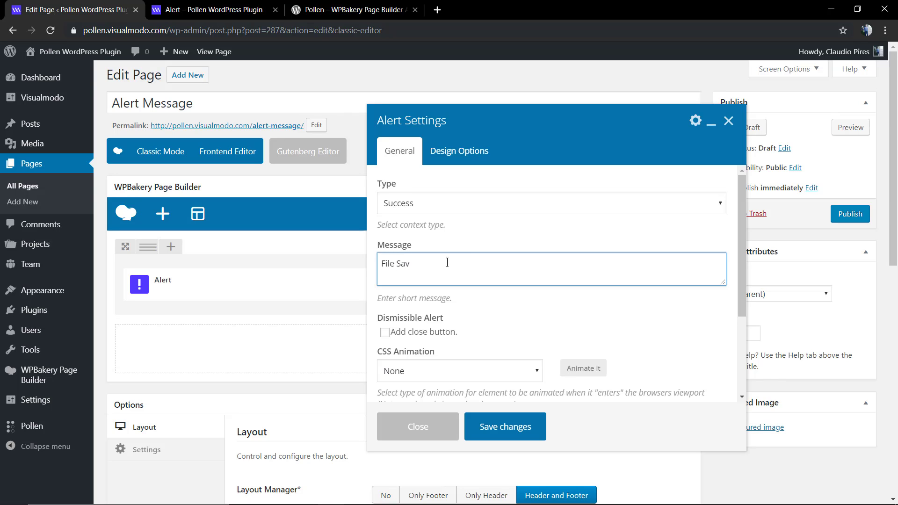
pyautogui.press('ctrl+a')
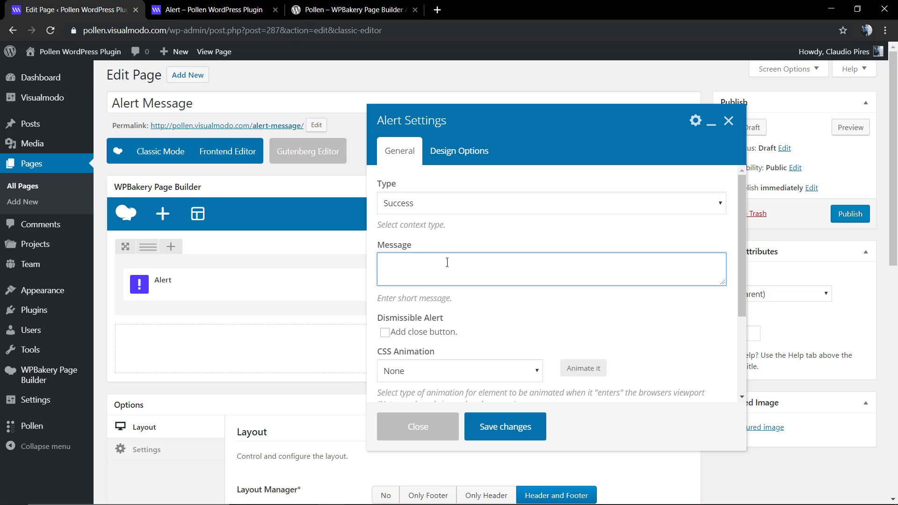
pyautogui.write('This is')
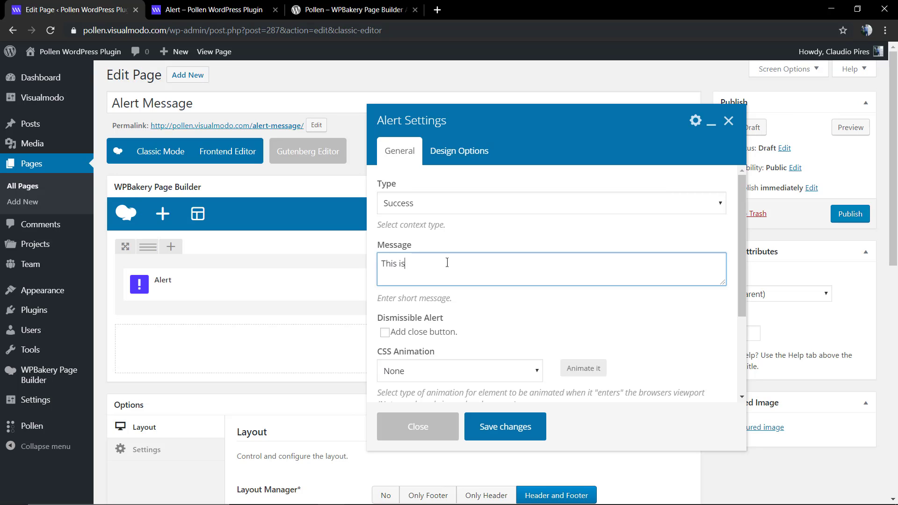
pyautogui.write('a success alert message')
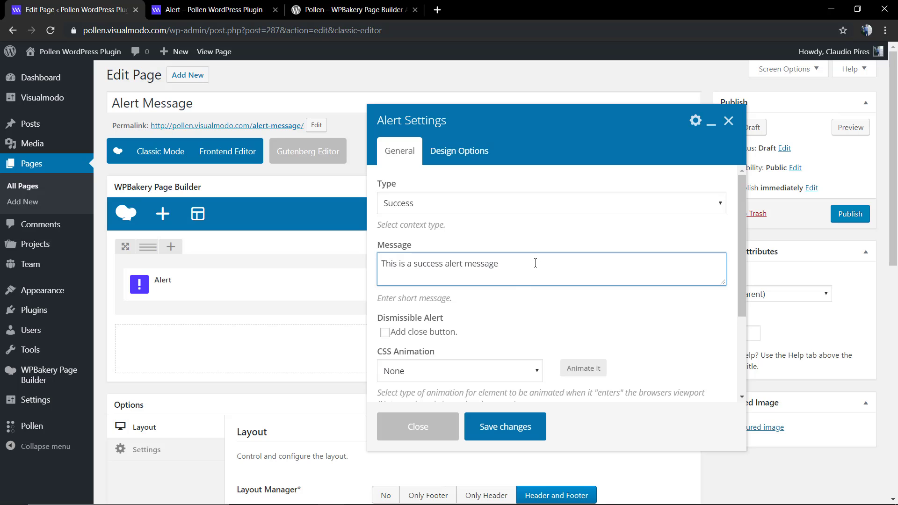
pyautogui.moveTo(506, 250)
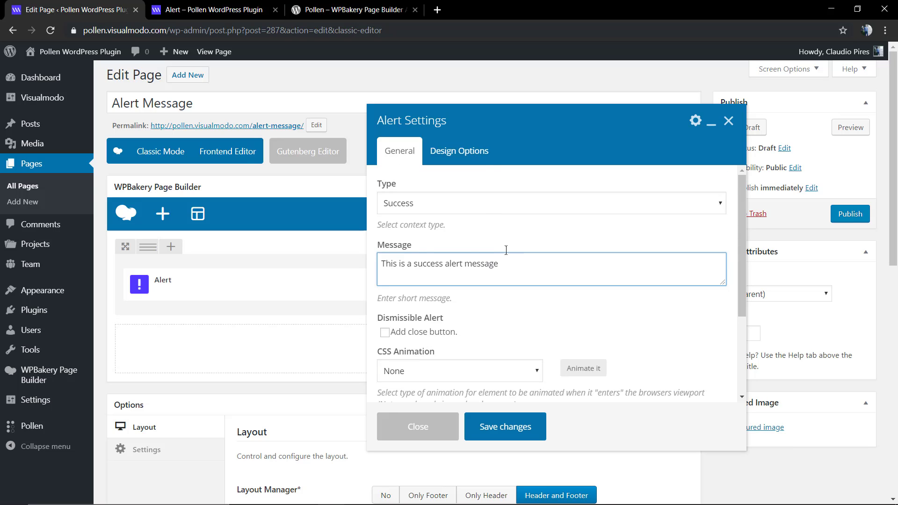
pyautogui.scroll(-3)
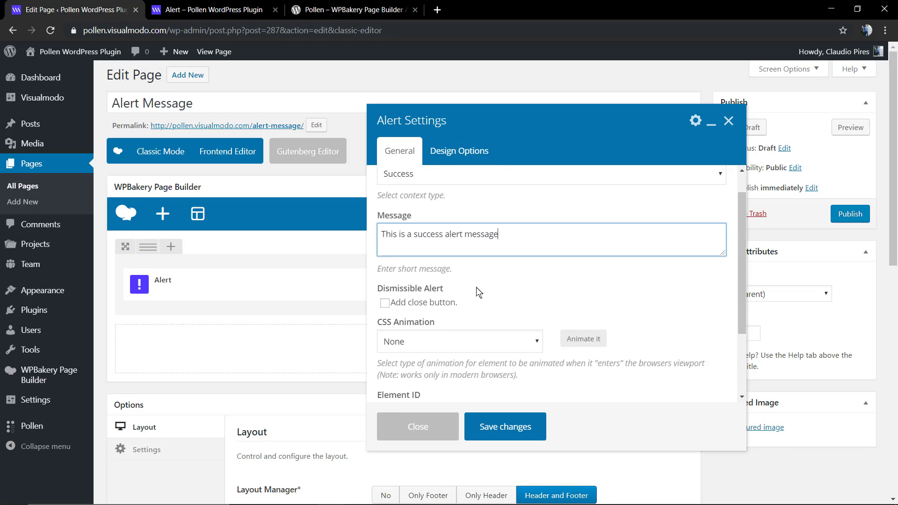
# - Give the alert's row 60 top and bottom padding in Design Options and save
pyautogui.click(504, 426)
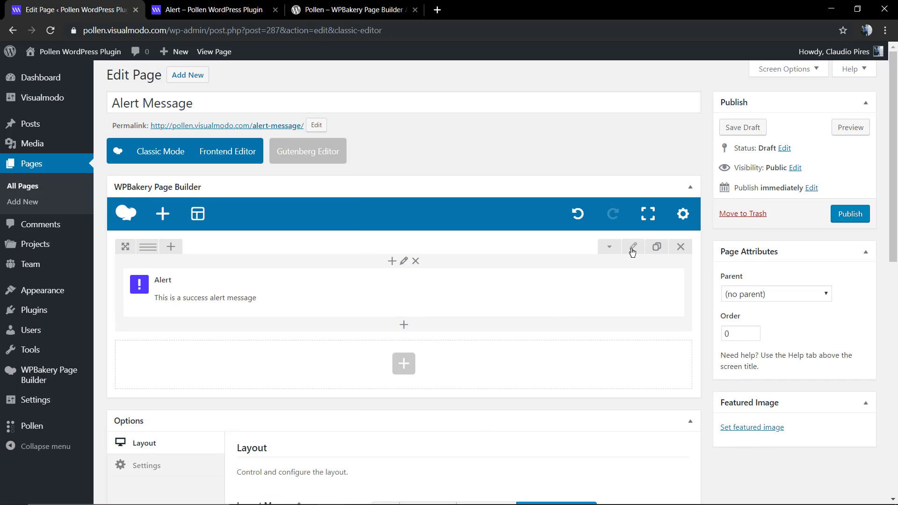
pyautogui.click(632, 247)
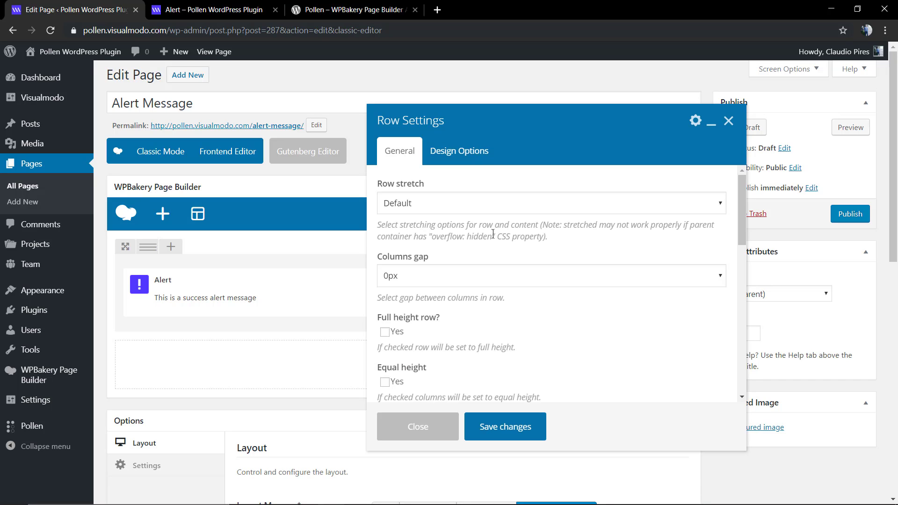
pyautogui.click(459, 150)
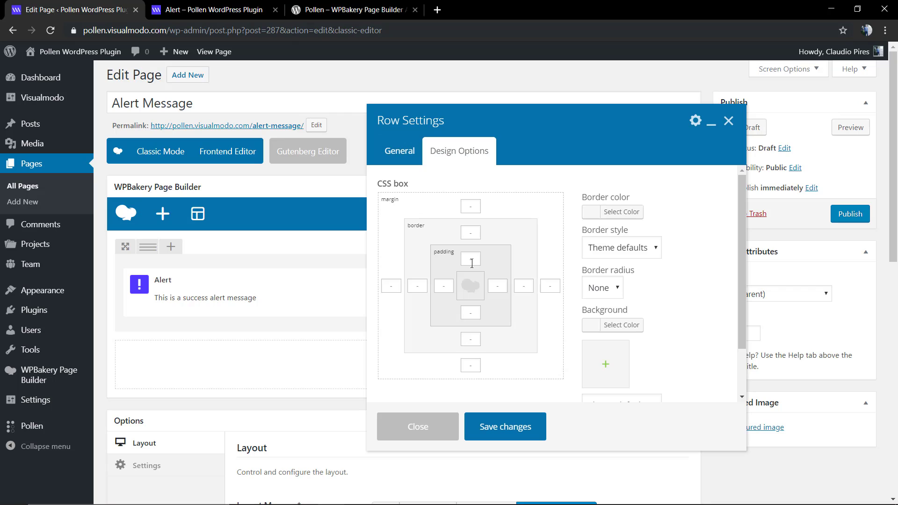
pyautogui.click(470, 258)
pyautogui.write('60')
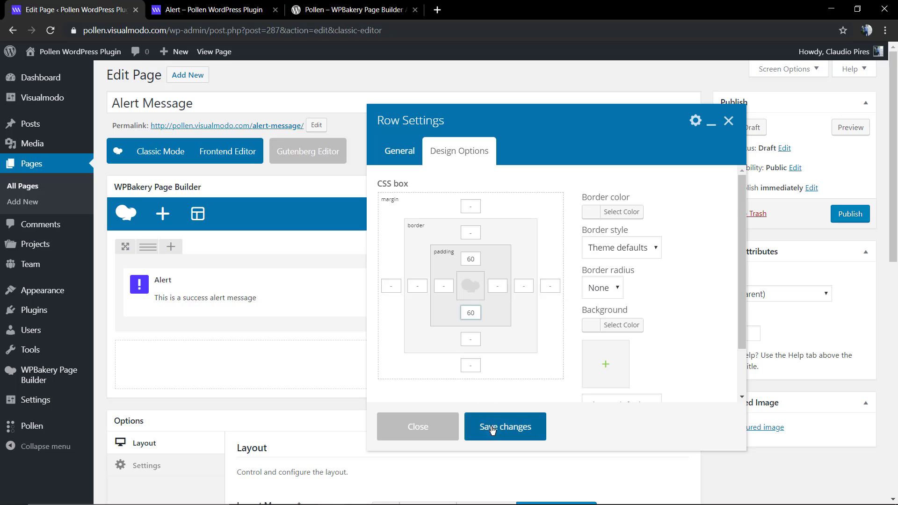
pyautogui.click(504, 426)
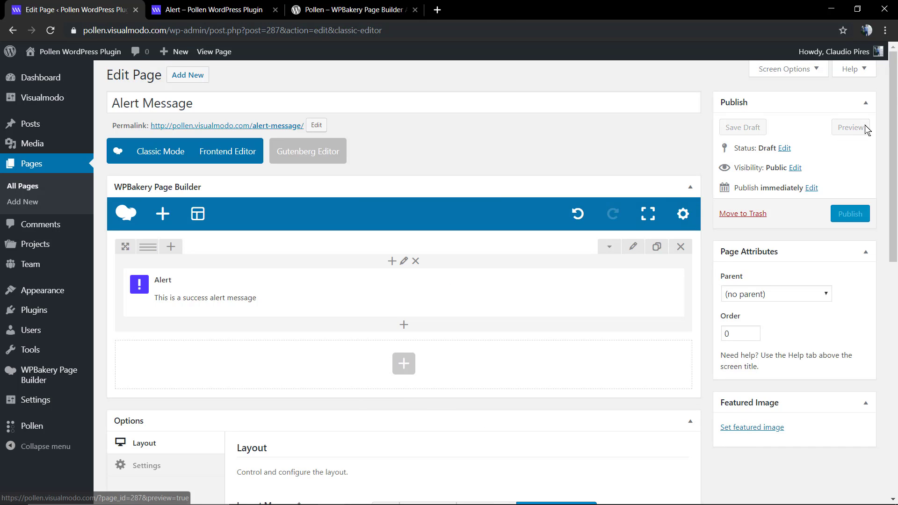
# - Preview the padded success alert, then clone it into a second alert in the editor
pyautogui.click(850, 128)
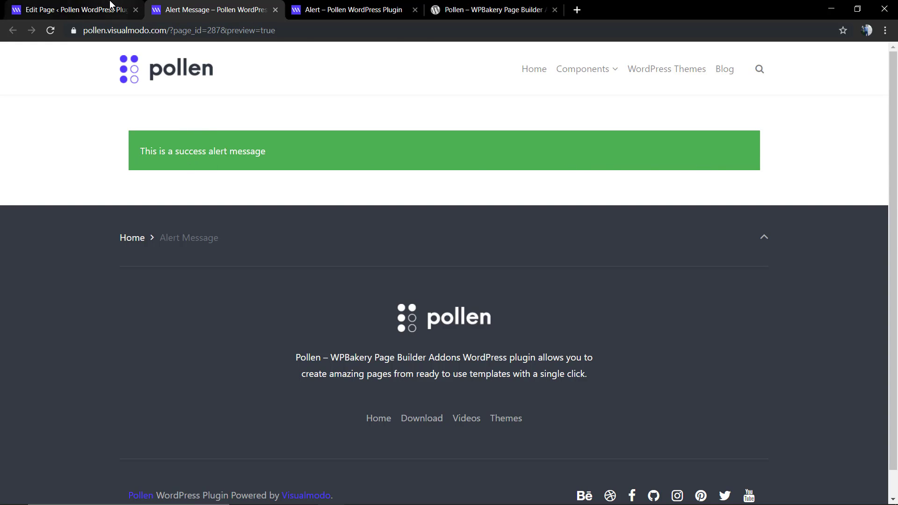
pyautogui.click(68, 9)
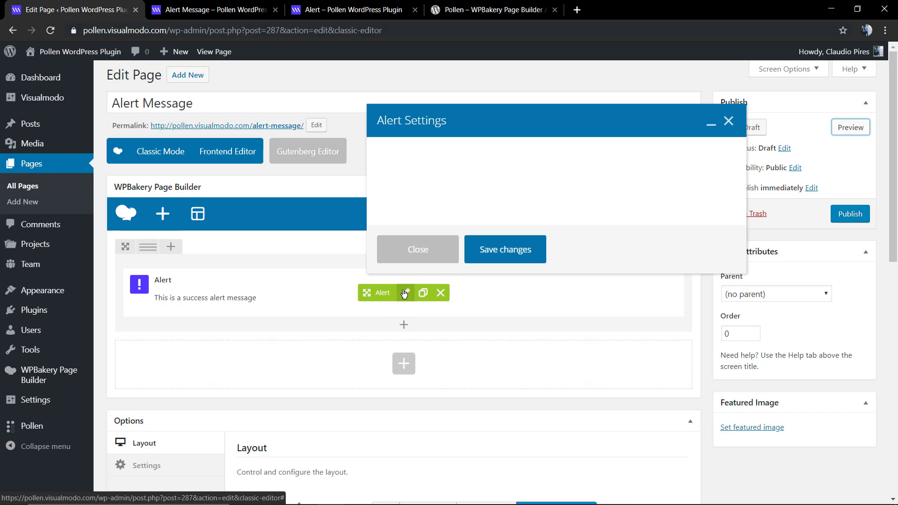
pyautogui.click(405, 293)
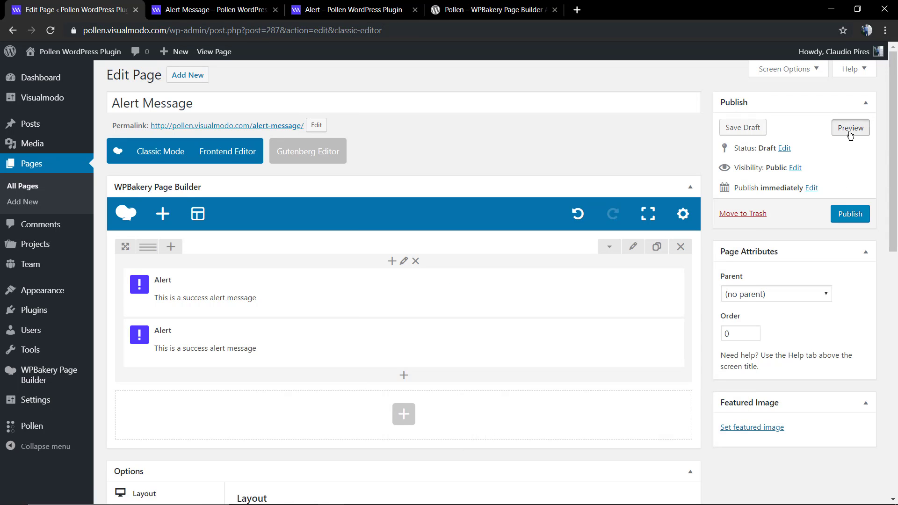
# - Preview both alerts, save the third alert as Warning, and preview all three
pyautogui.click(850, 127)
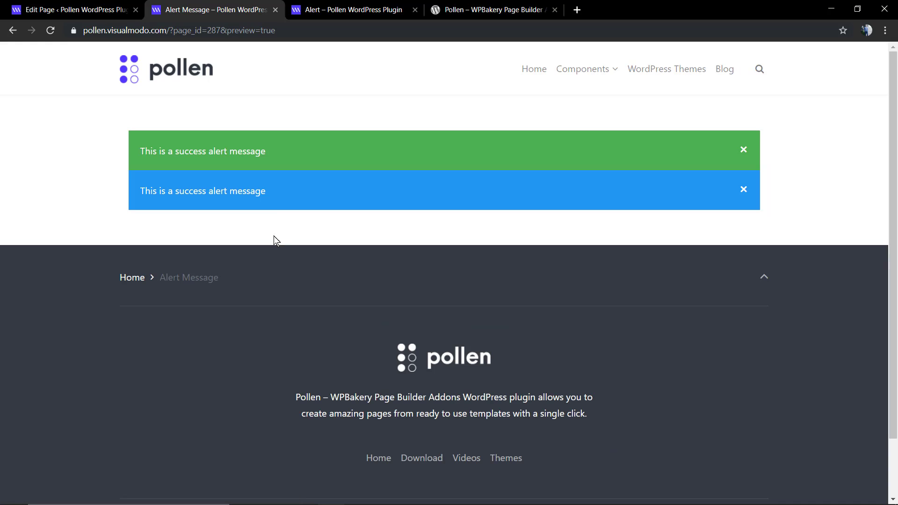
pyautogui.click(68, 10)
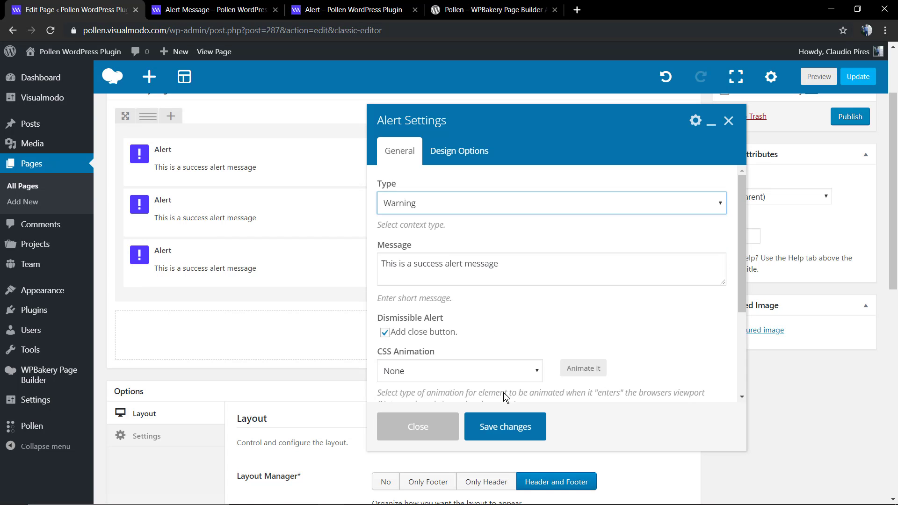
pyautogui.click(416, 426)
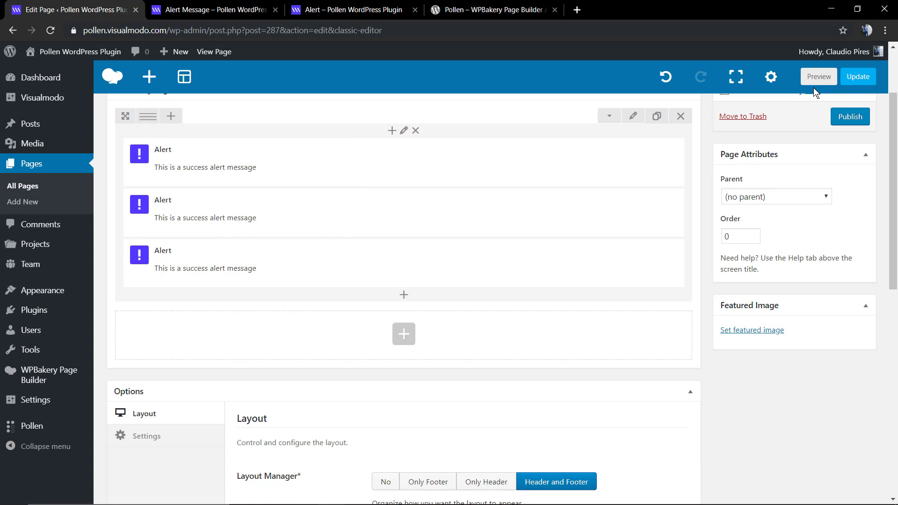
pyautogui.click(818, 77)
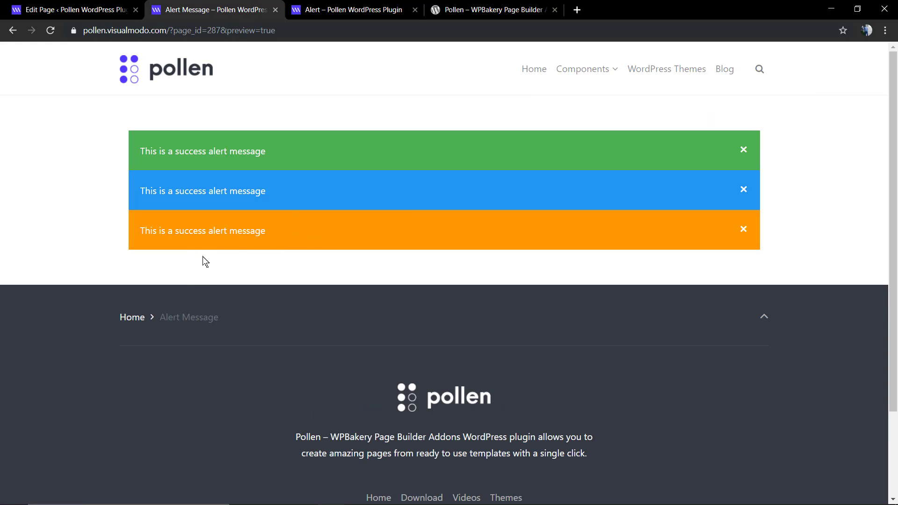
pyautogui.click(68, 9)
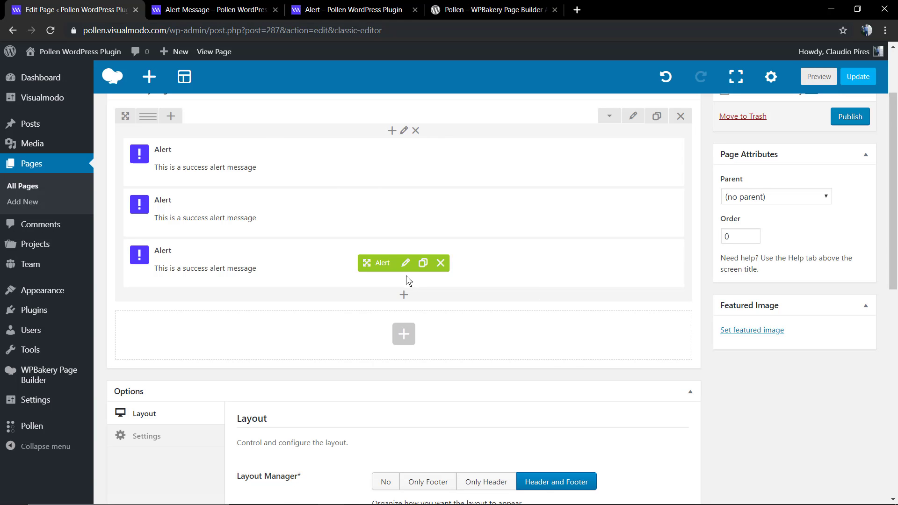
# - Clone a fourth alert set to Danger and change the second alert's message to info
pyautogui.click(406, 263)
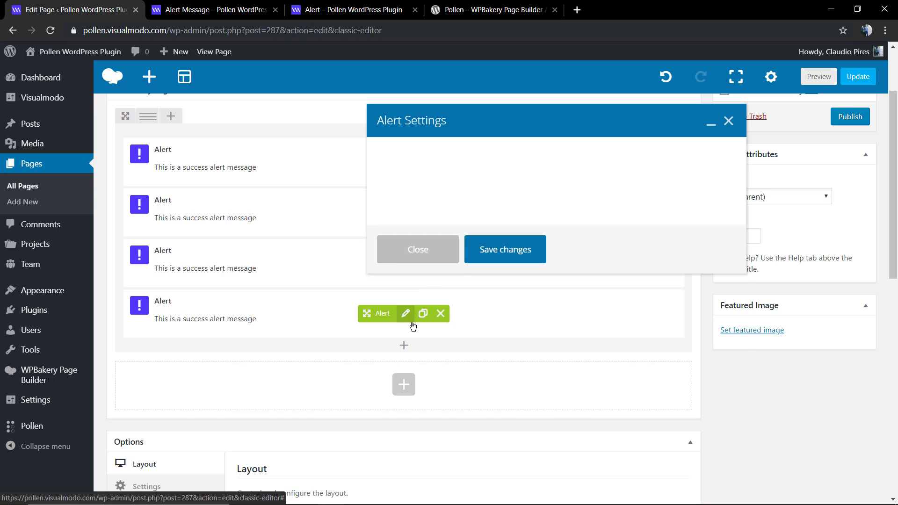
pyautogui.click(550, 202)
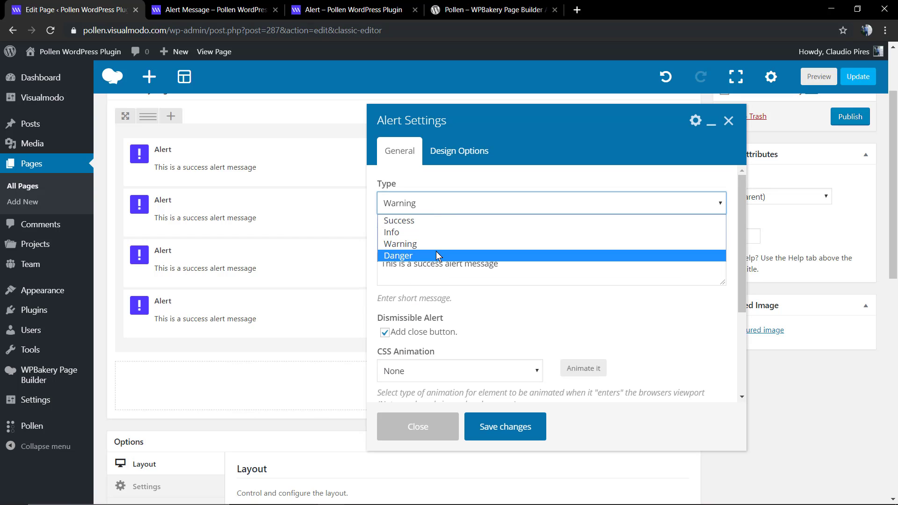
pyautogui.click(398, 255)
pyautogui.write('danger')
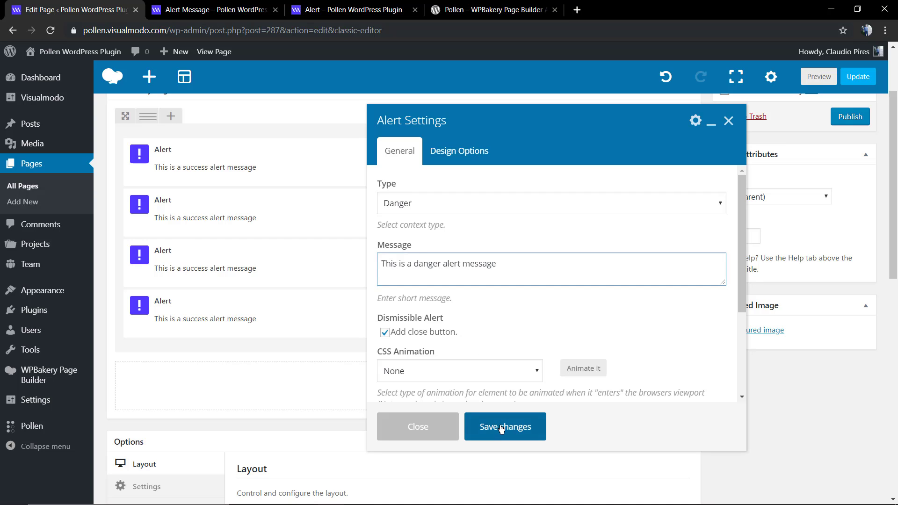
pyautogui.click(504, 426)
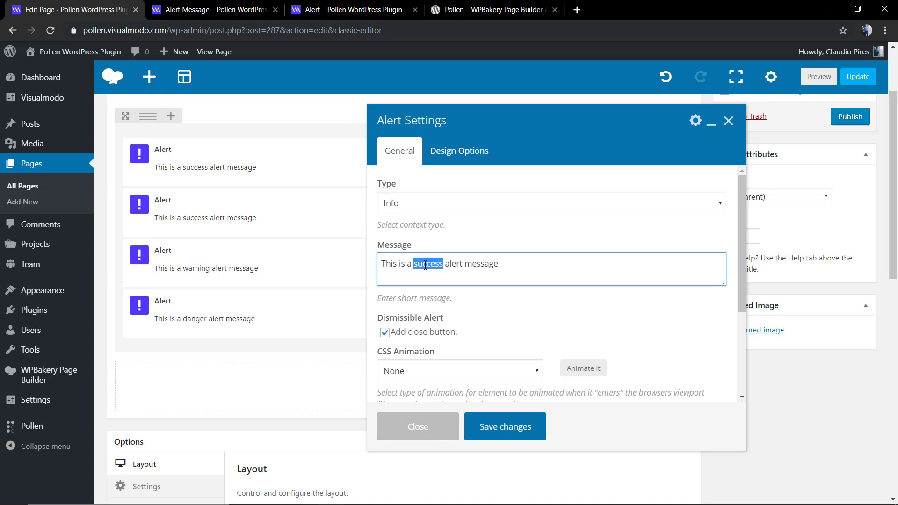
pyautogui.write('info')
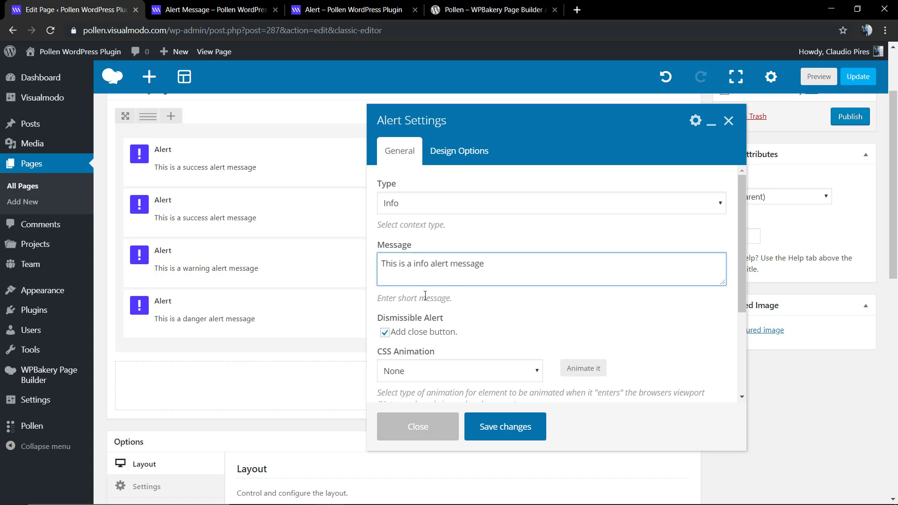
pyautogui.click(503, 426)
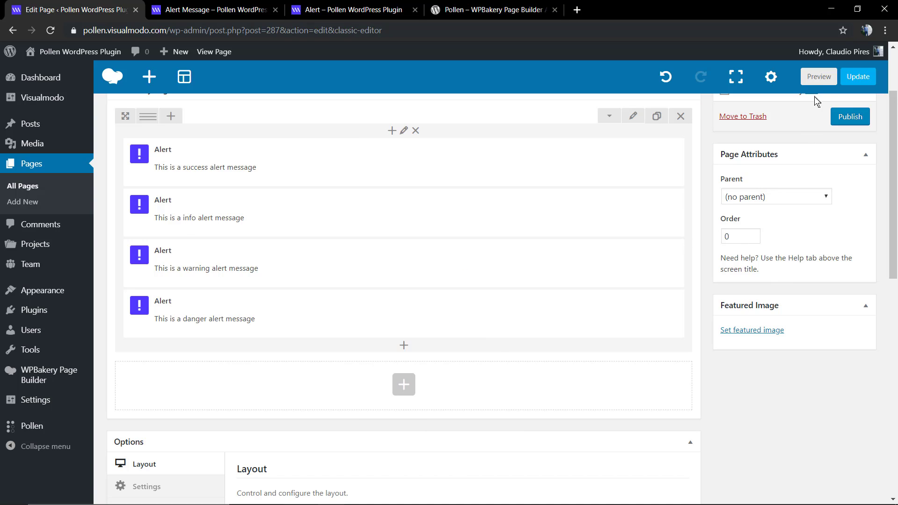
# - Preview the four alerts, then add two Empty Space elements to the row
pyautogui.click(818, 76)
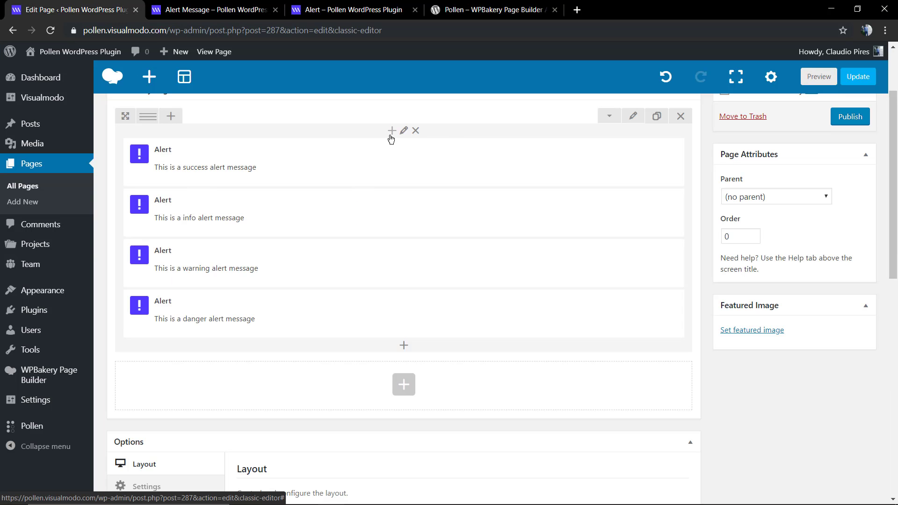
pyautogui.click(392, 130)
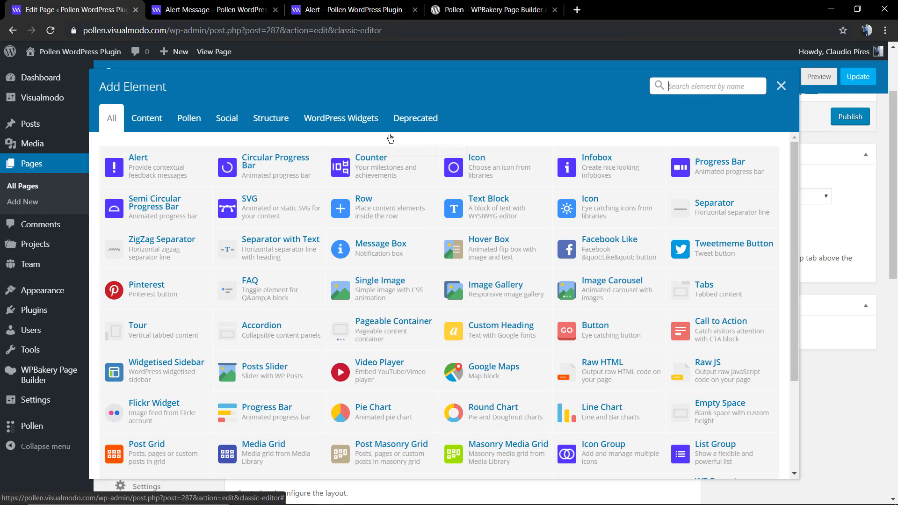
pyautogui.write('s')
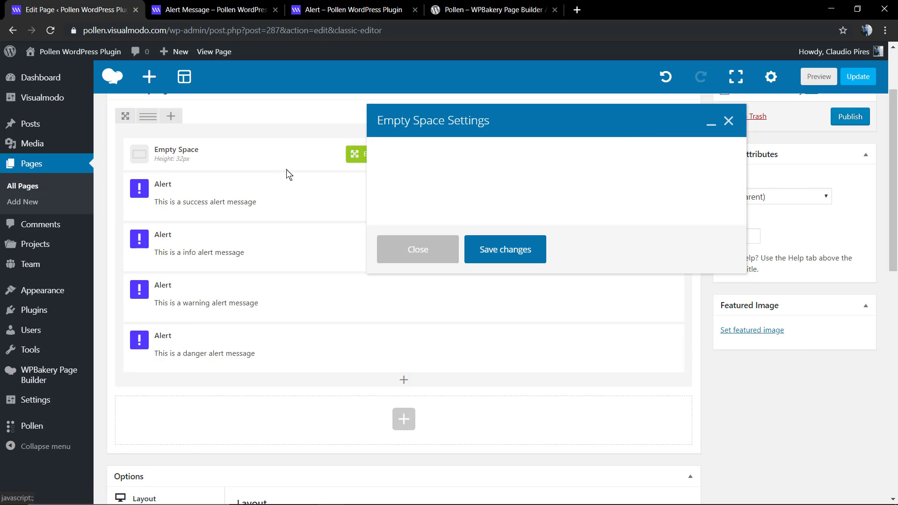
pyautogui.click(418, 250)
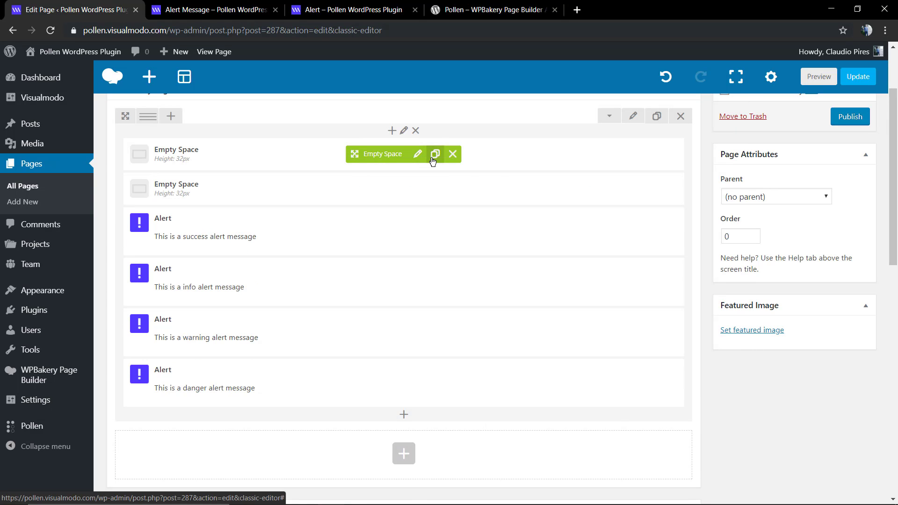
pyautogui.click(436, 154)
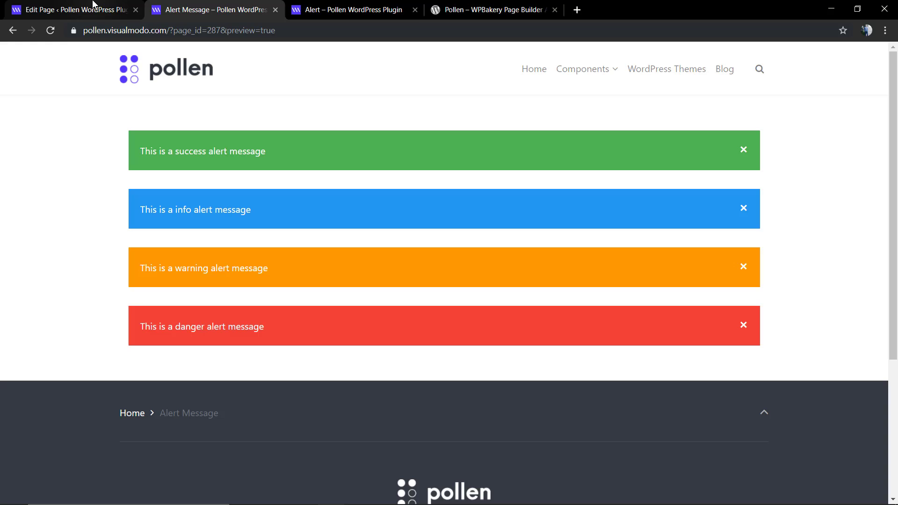
# - Return to the Edit Page tab to view the Layout Header Title options
pyautogui.click(69, 10)
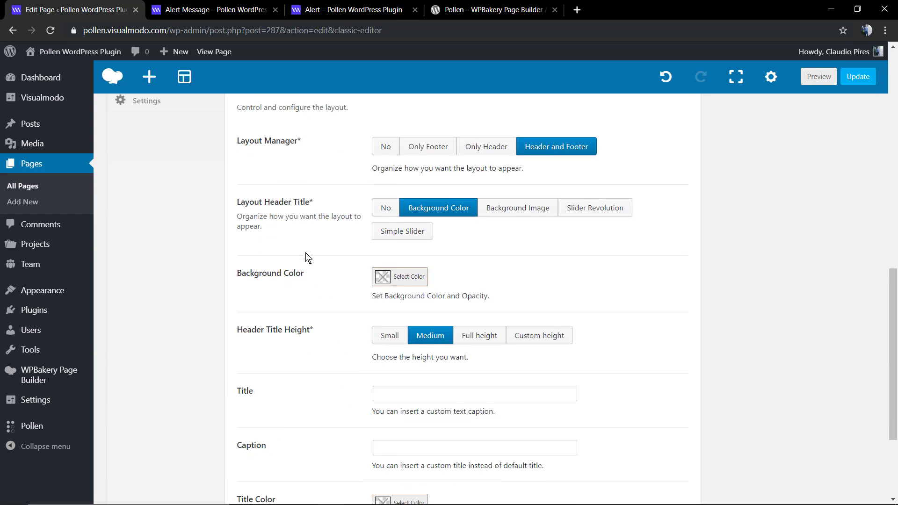
# - Enter 'Alert' as the page title, check the purple header banner, and return to the editor
pyautogui.write('A')
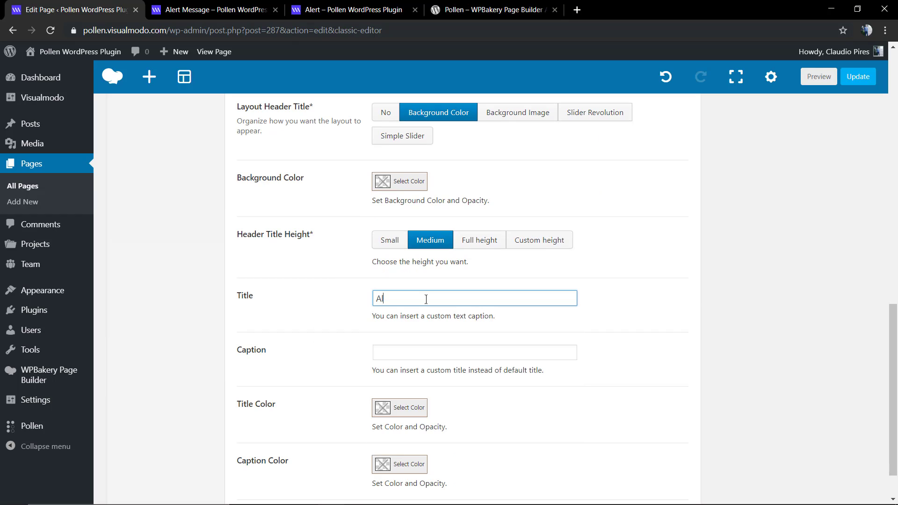
pyautogui.write('lert')
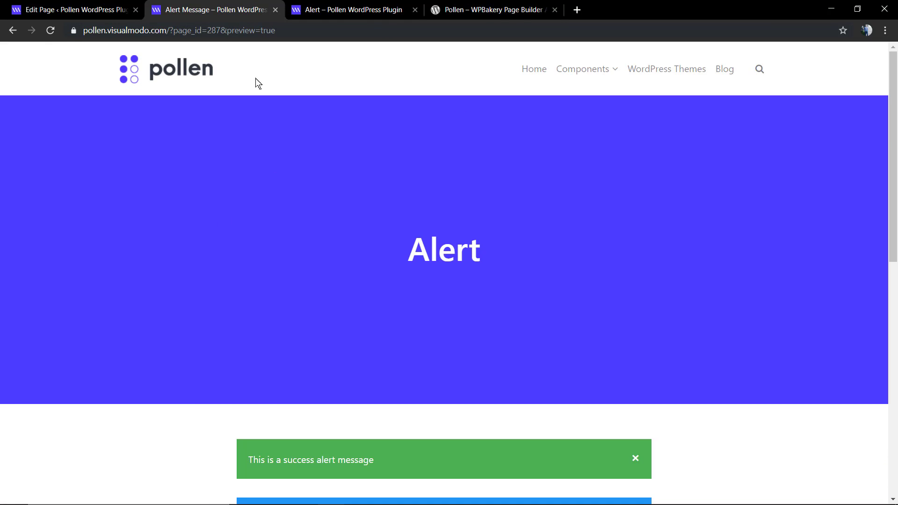
pyautogui.click(73, 9)
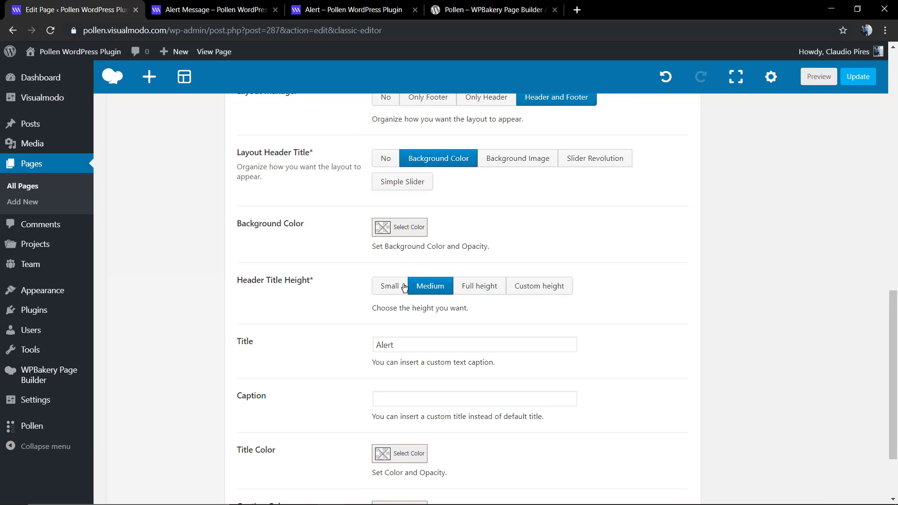